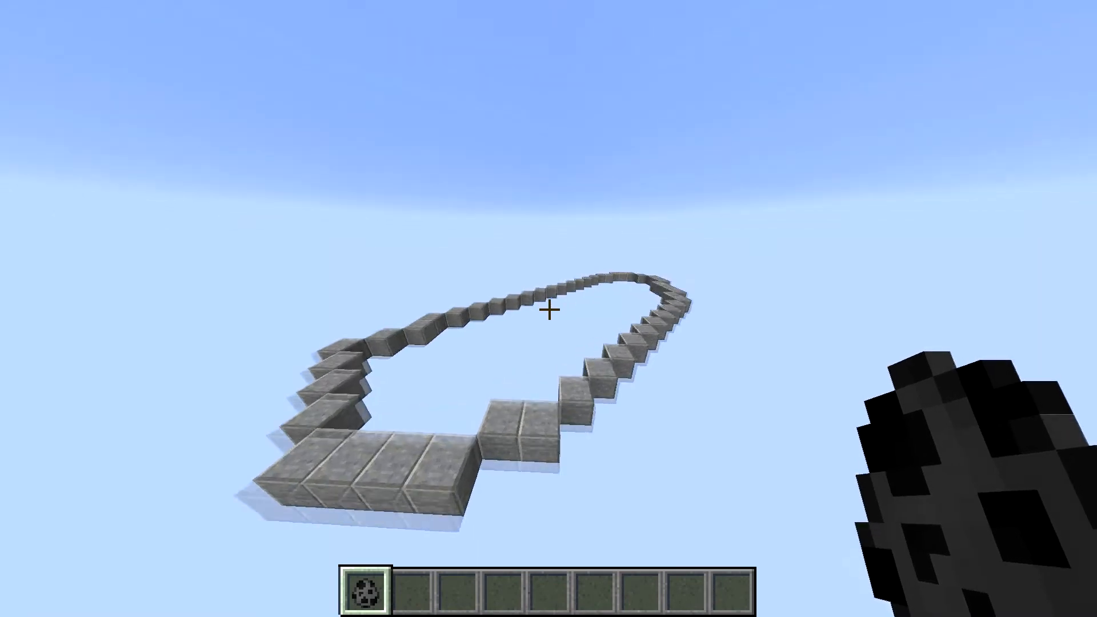
mouse_move(549, 309)
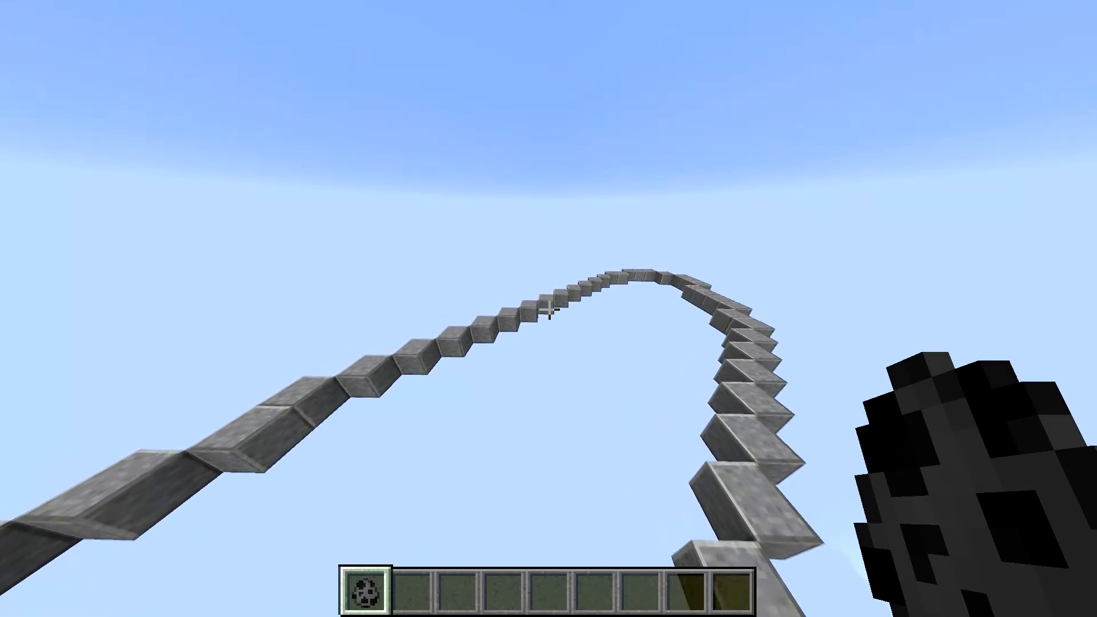
mouse_move(548, 308)
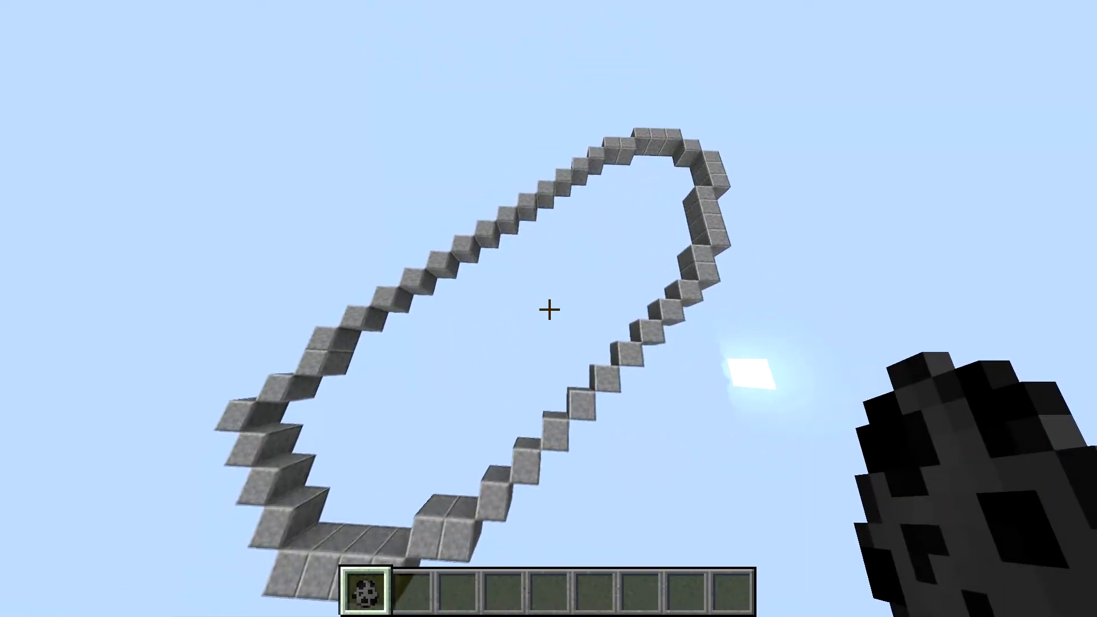
mouse_move(548, 308)
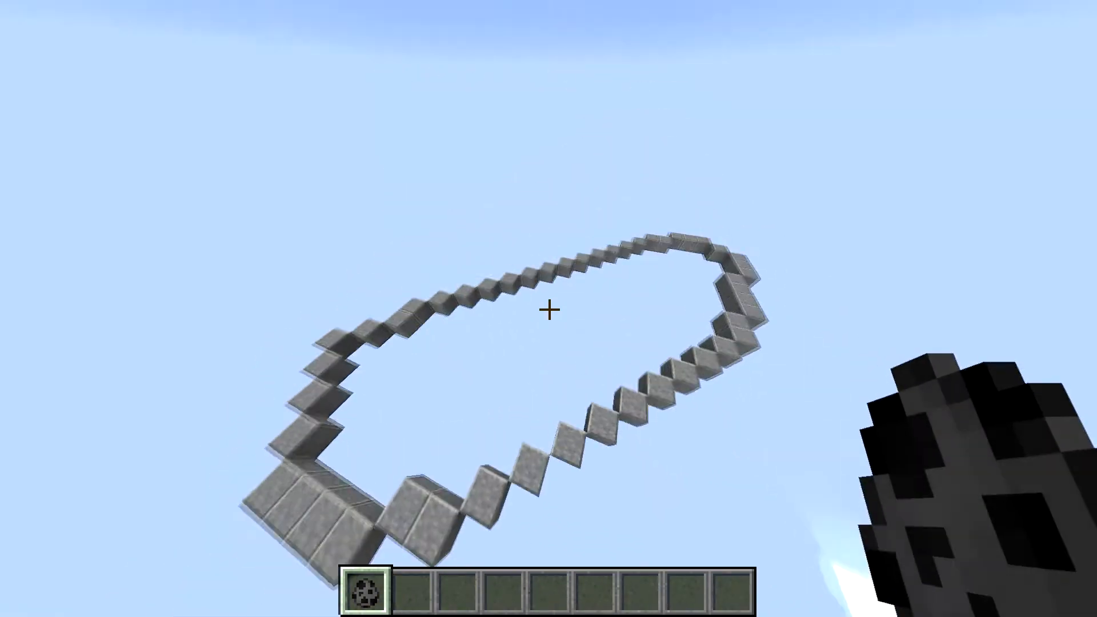
mouse_move(549, 309)
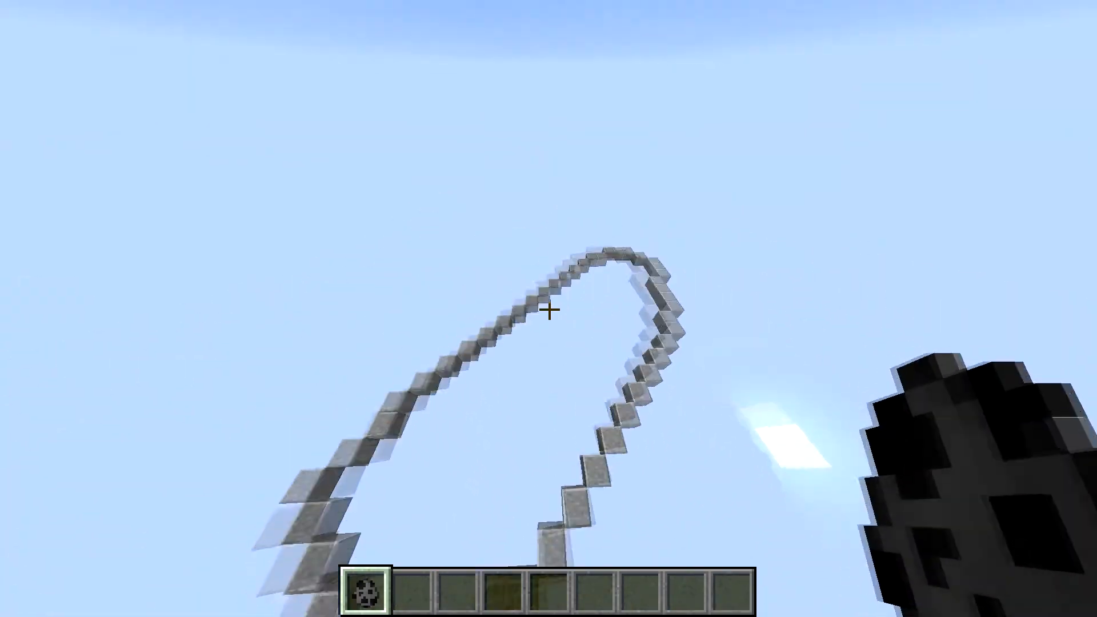
mouse_move(549, 309)
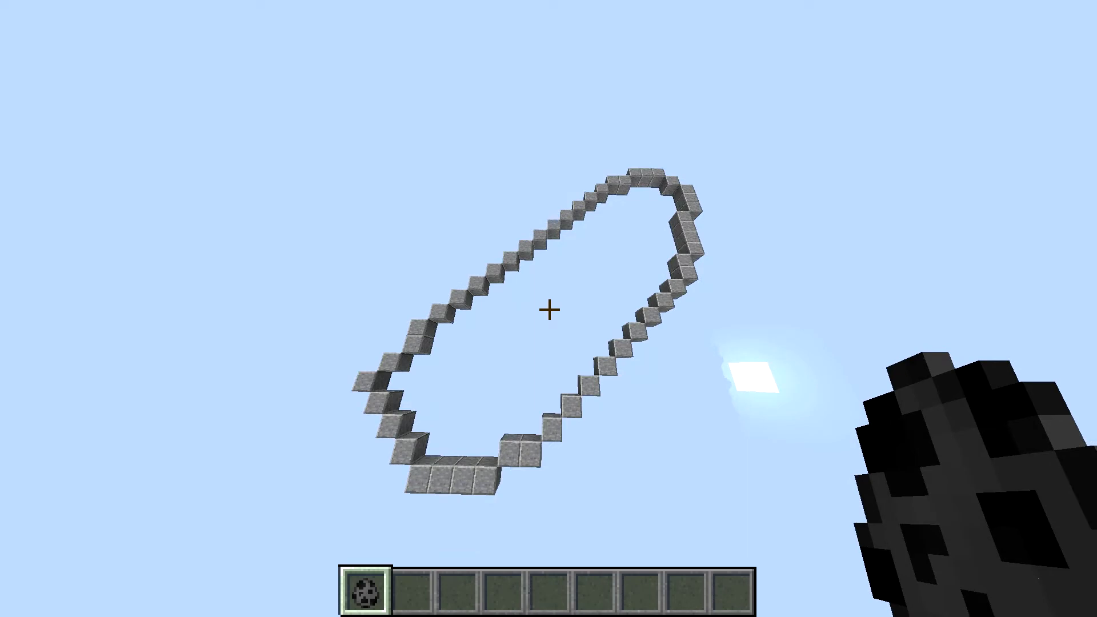
mouse_move(549, 308)
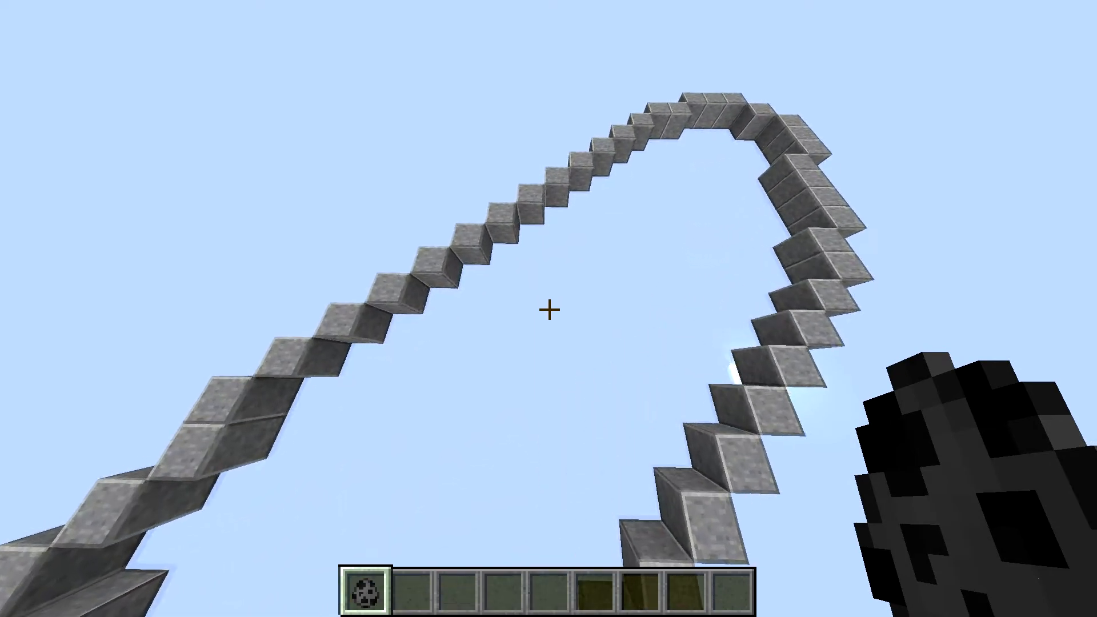
mouse_move(549, 309)
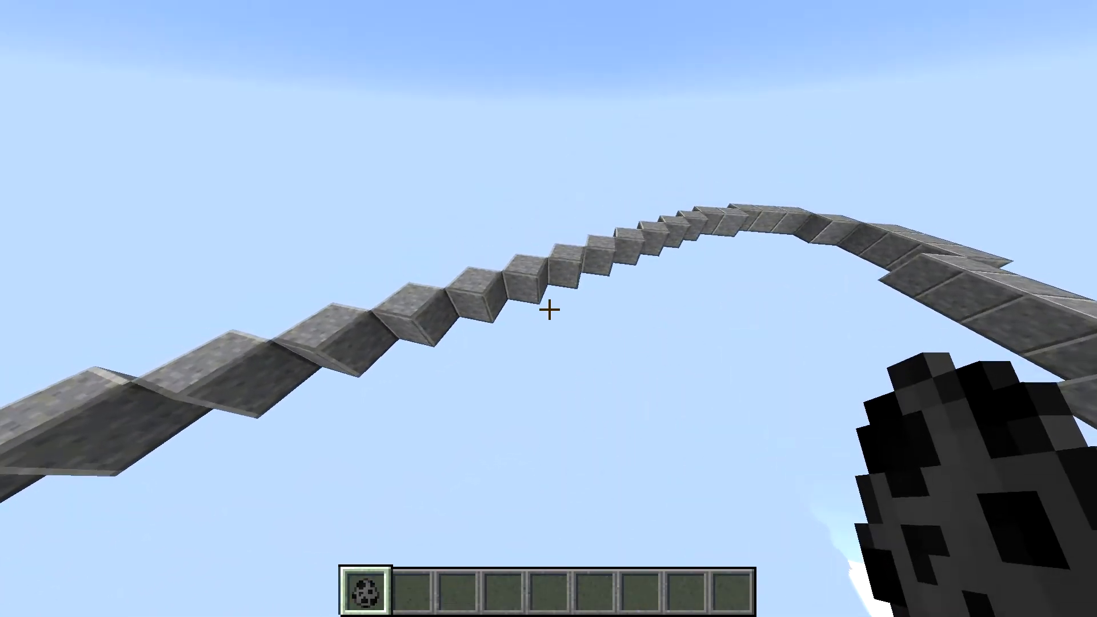
mouse_move(549, 311)
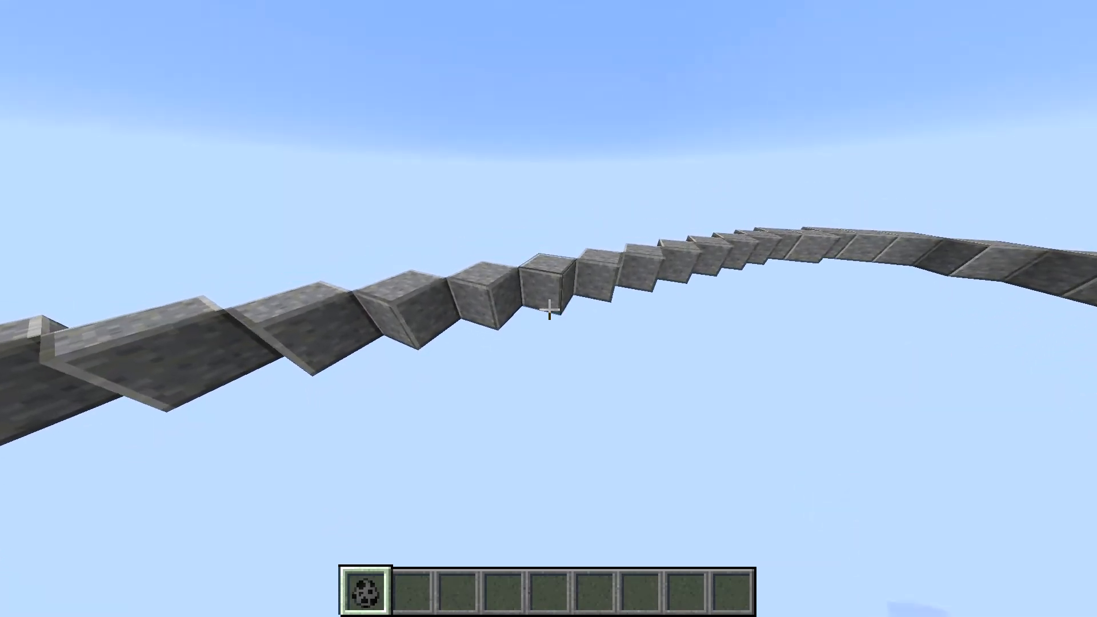
mouse_move(548, 309)
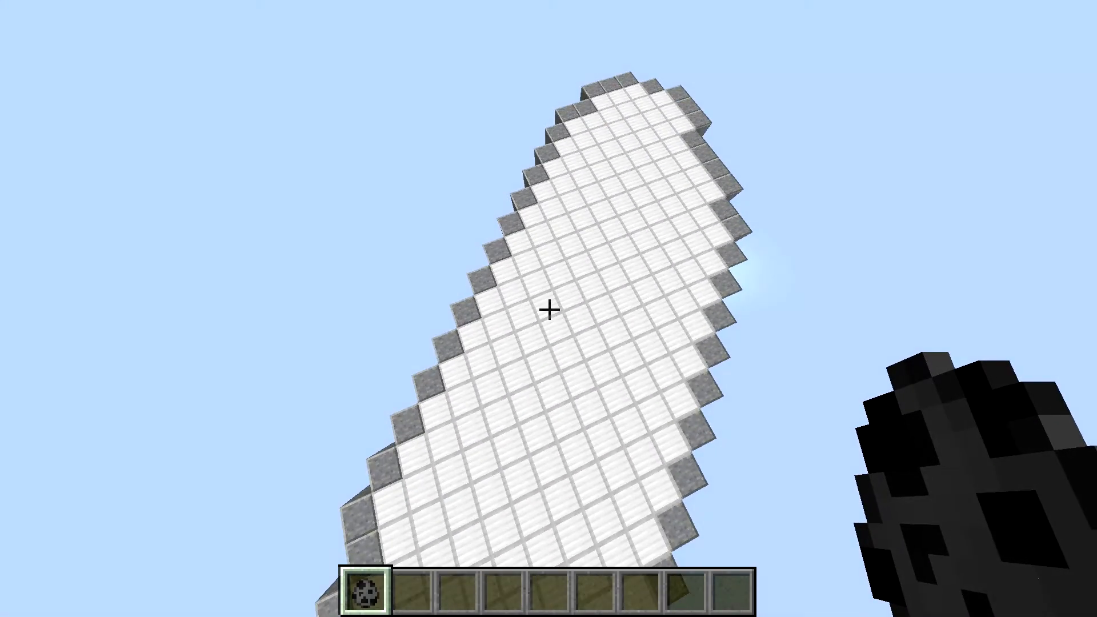
mouse_move(549, 310)
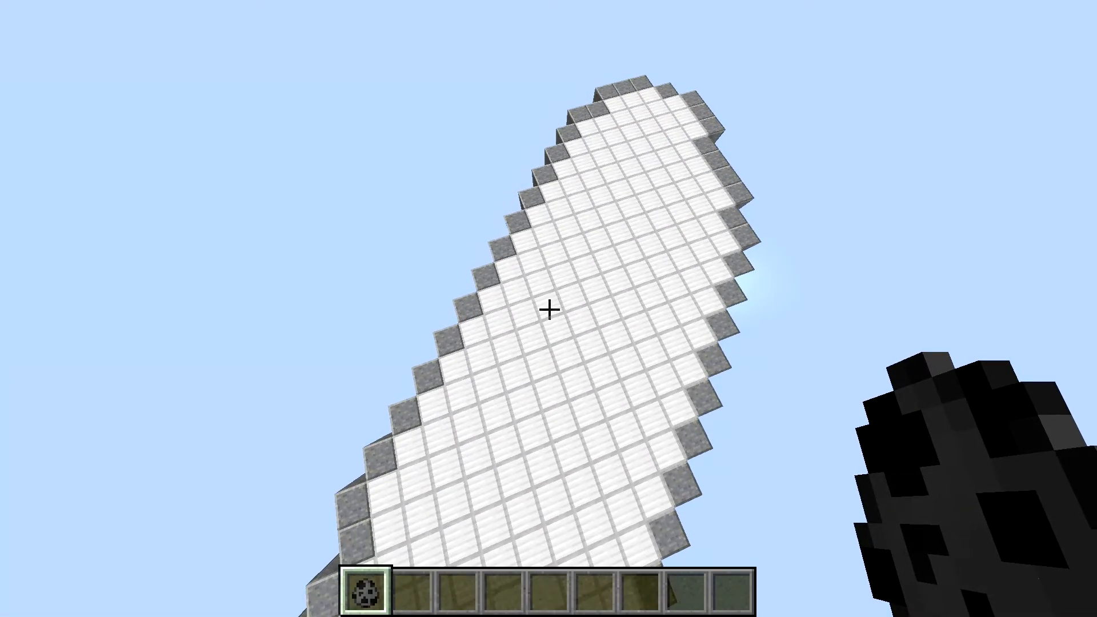
mouse_move(549, 310)
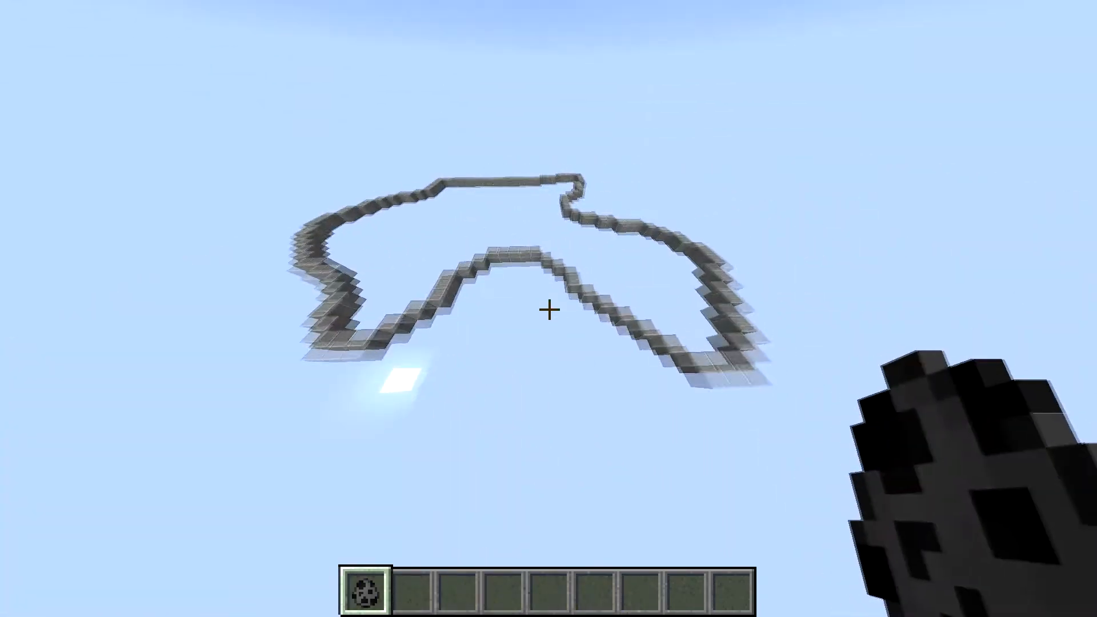
mouse_move(549, 309)
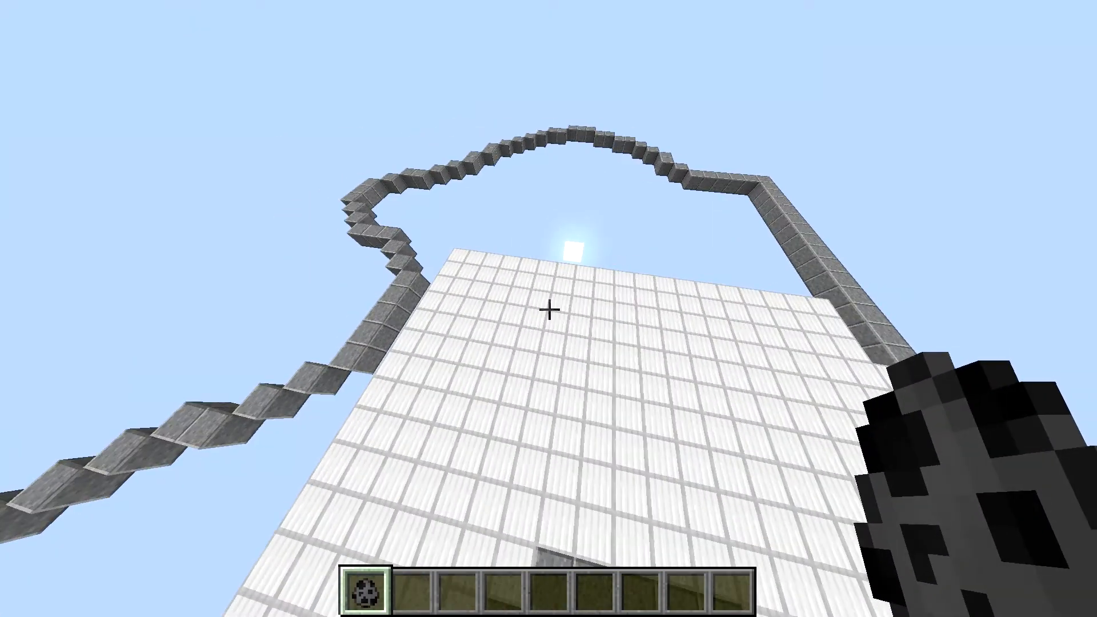
mouse_move(549, 307)
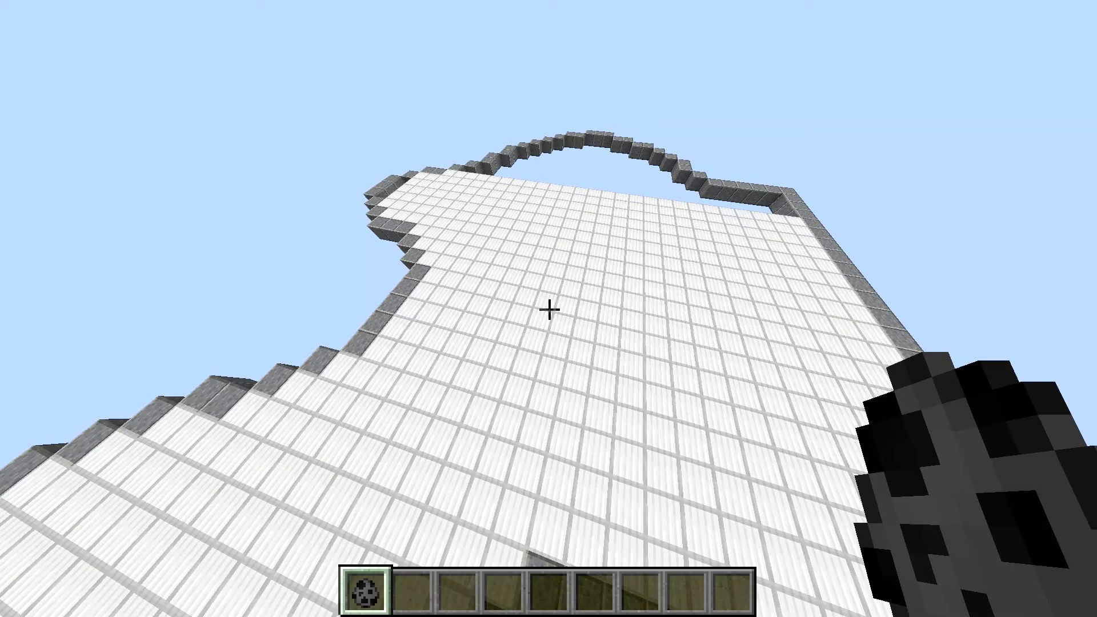
mouse_move(548, 309)
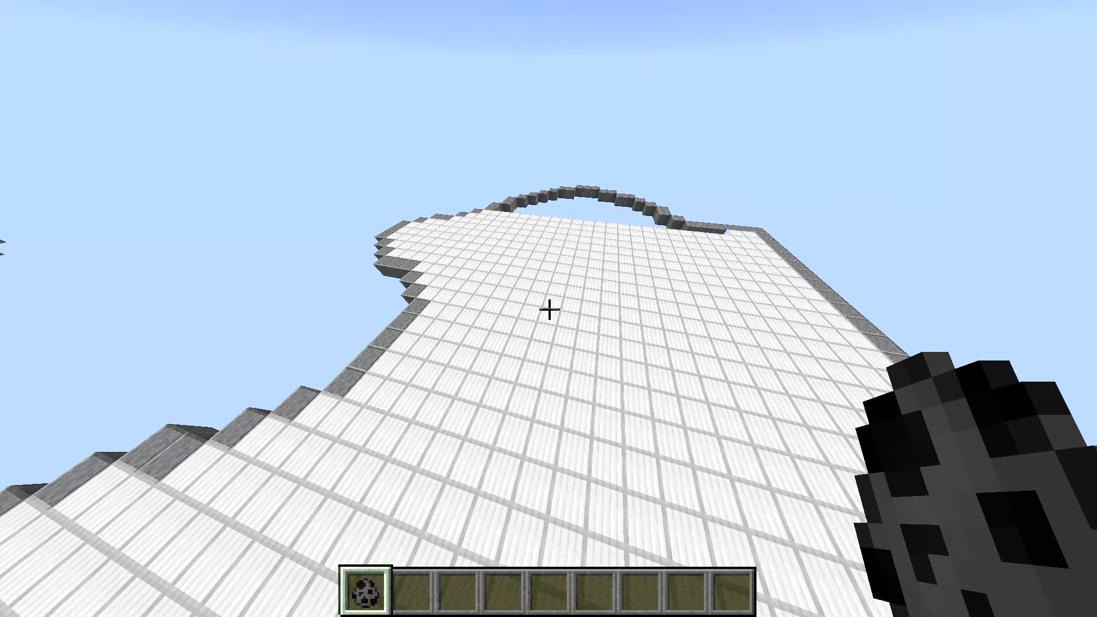
mouse_move(548, 309)
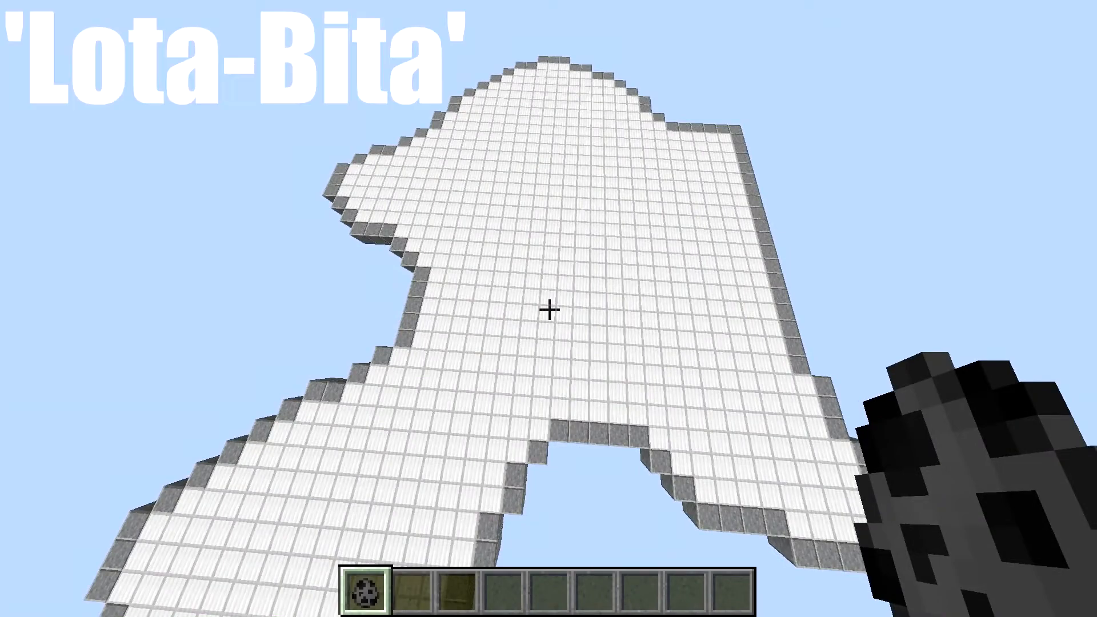
mouse_move(548, 309)
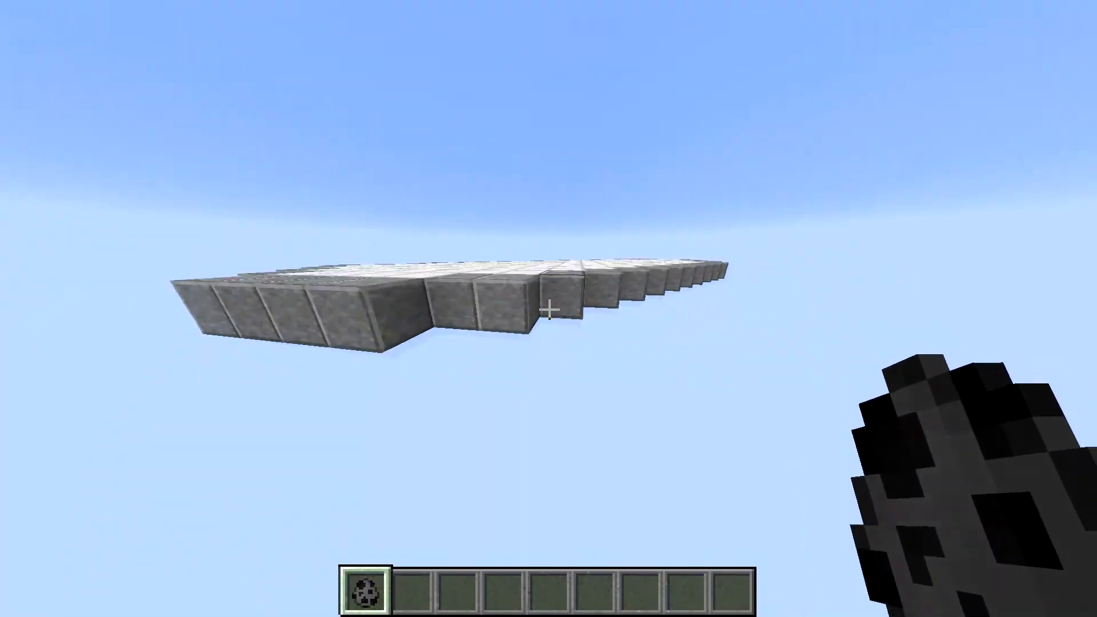
mouse_move(549, 308)
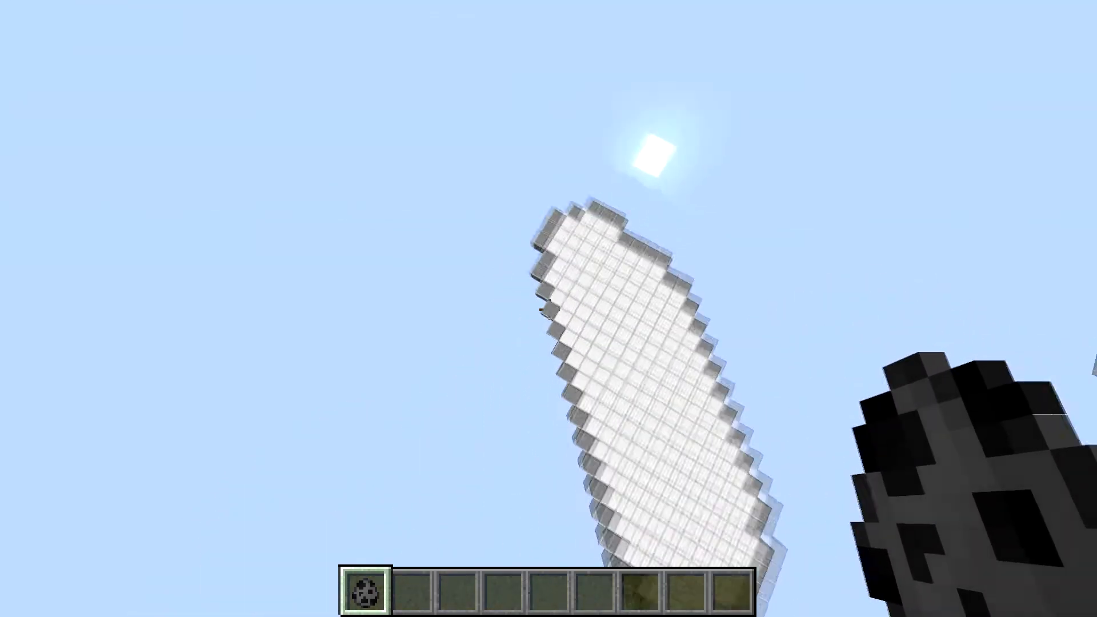
mouse_move(549, 308)
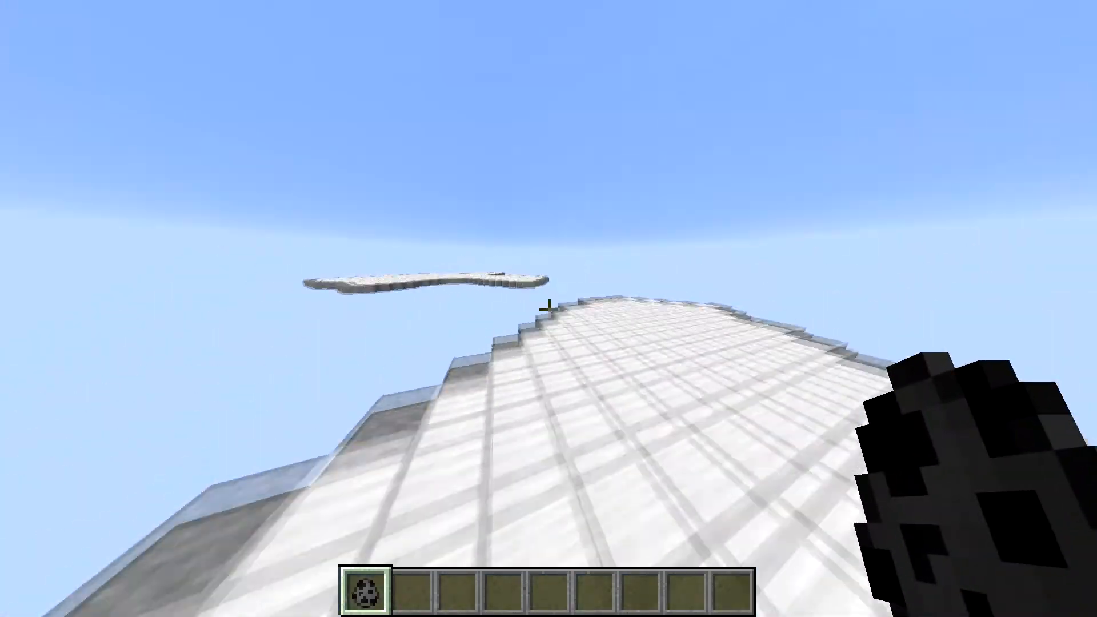
mouse_move(549, 309)
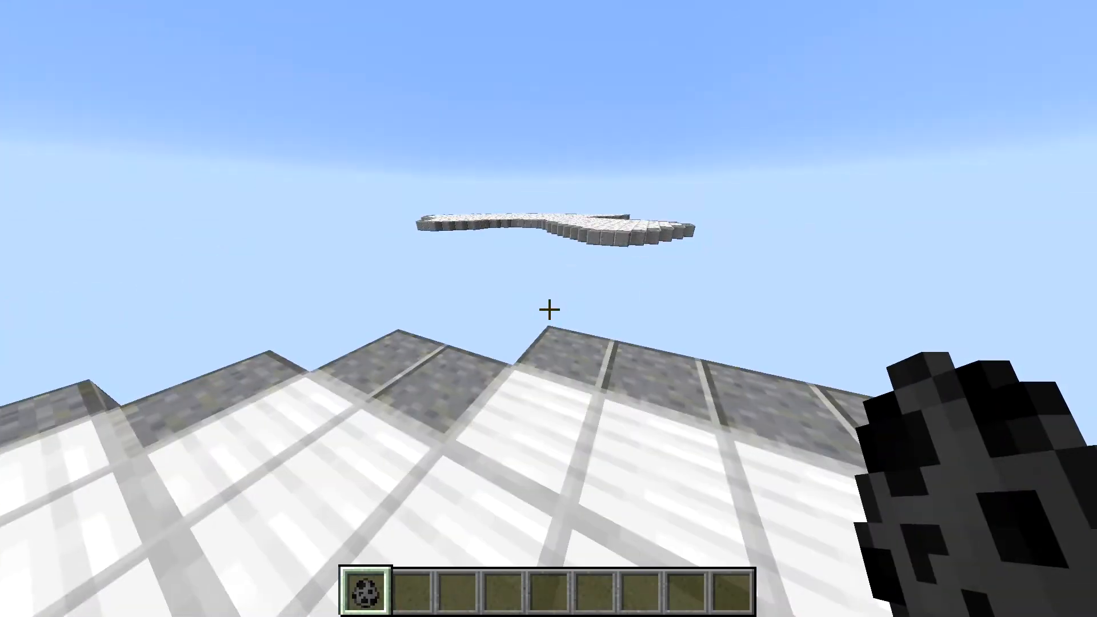
mouse_move(549, 309)
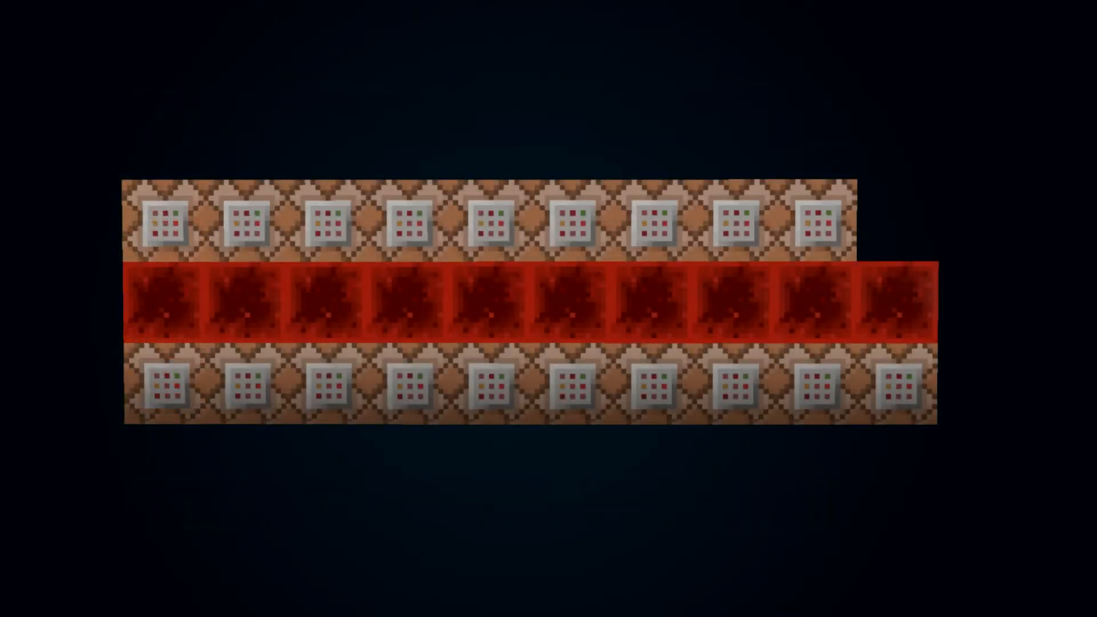
Reveal the rig's commands, including the /kill of FillStand entities scoring Fill 2 or more
click(257, 387)
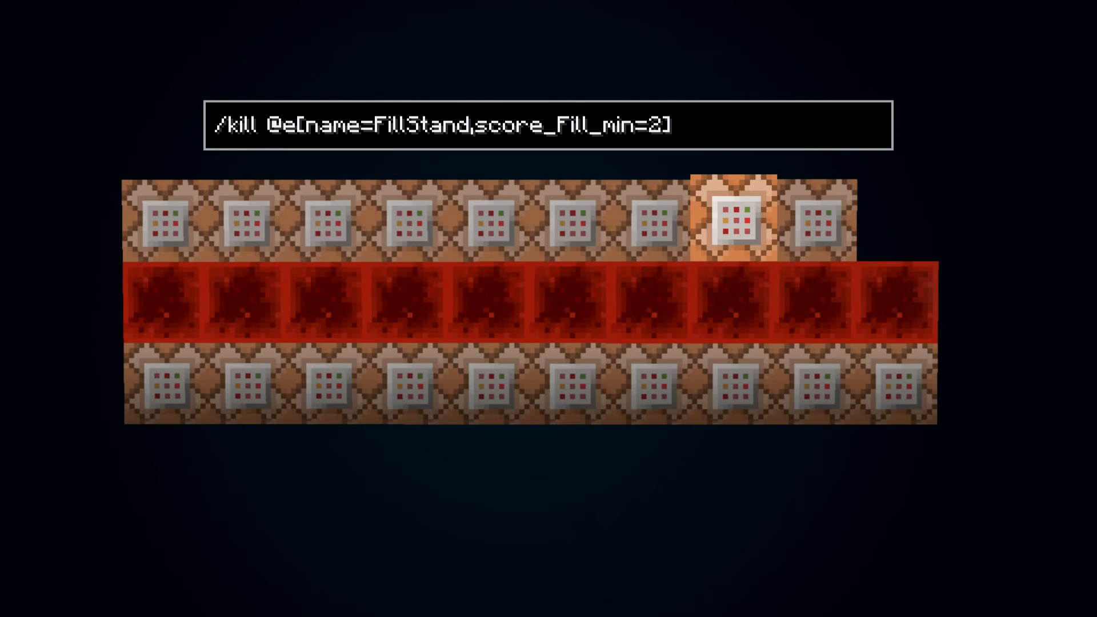
key(Return)
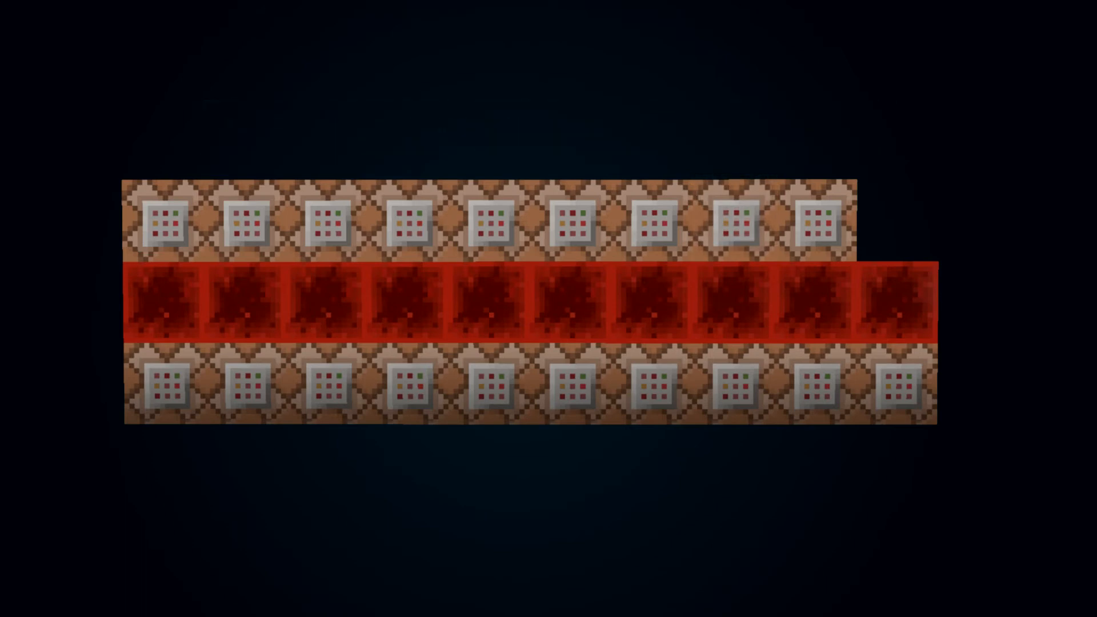